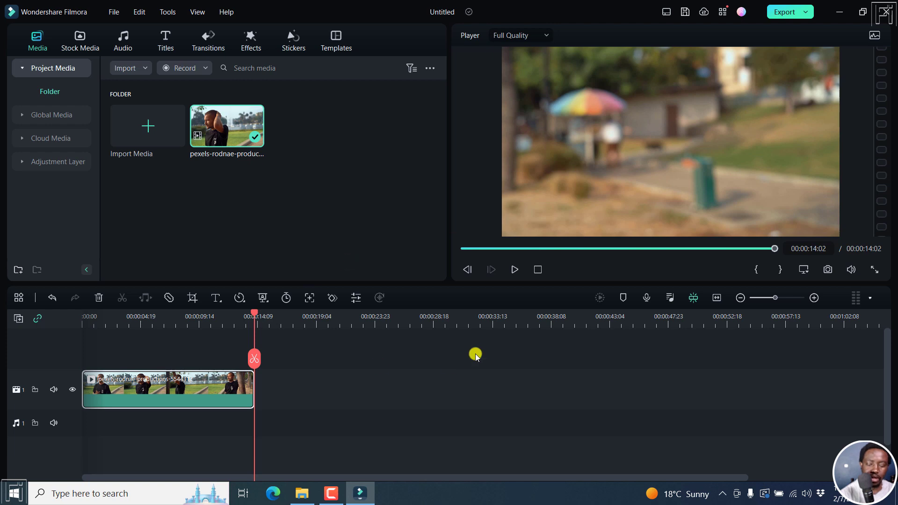
# Play to about 00:00:06:13 where the man raises his arm and split the clip there.
pyautogui.click(514, 269)
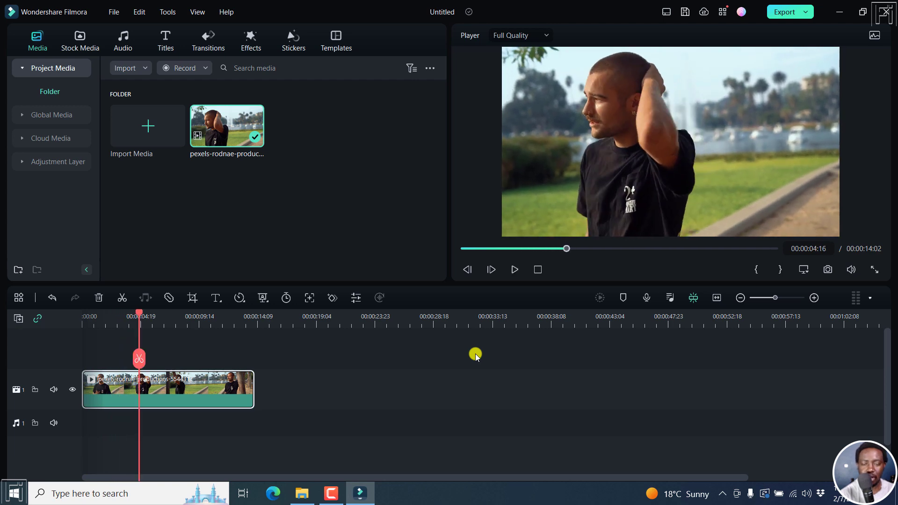
pyautogui.click(513, 270)
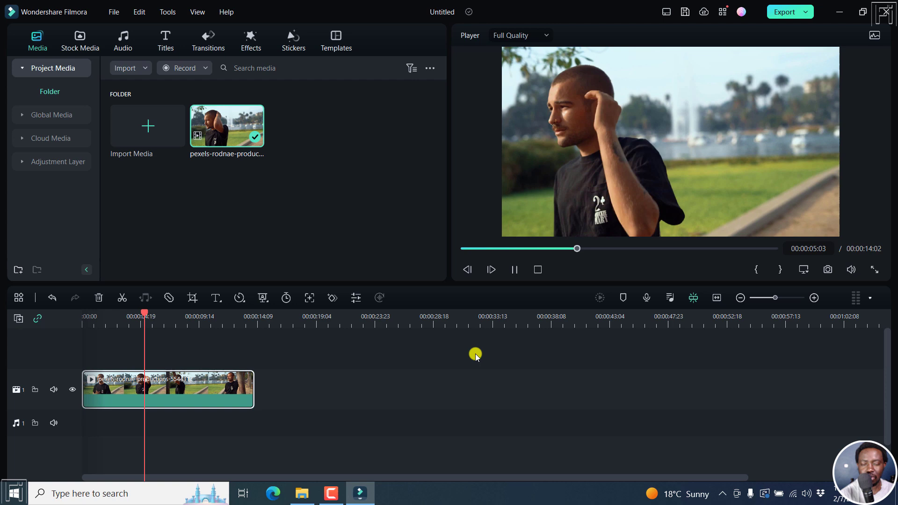
pyautogui.click(513, 270)
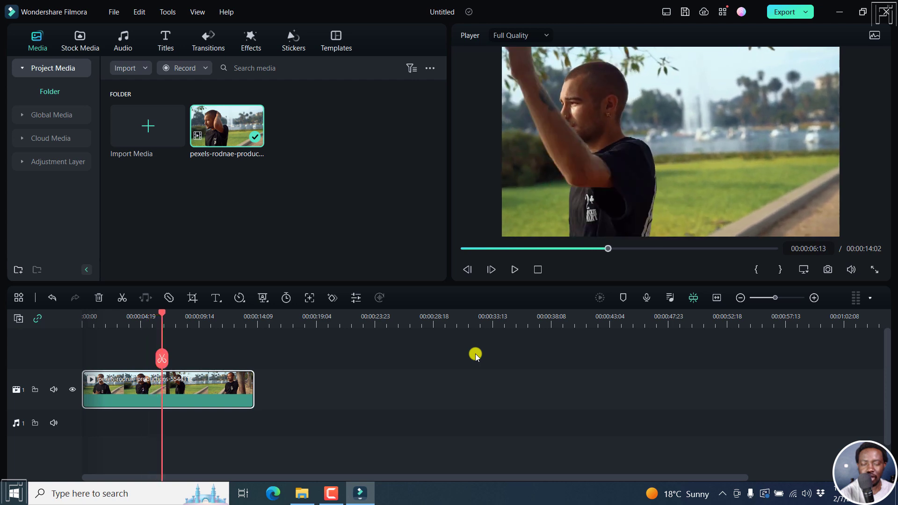
pyautogui.moveTo(453, 202)
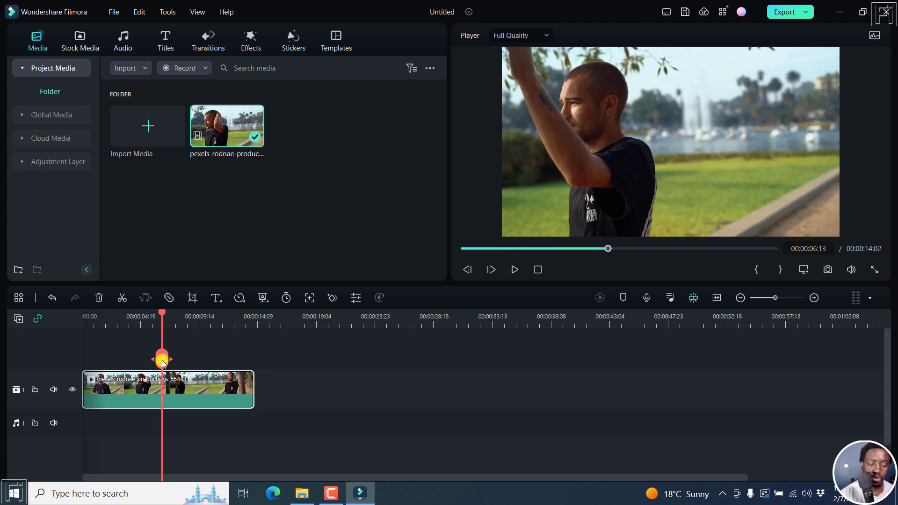
pyautogui.click(162, 358)
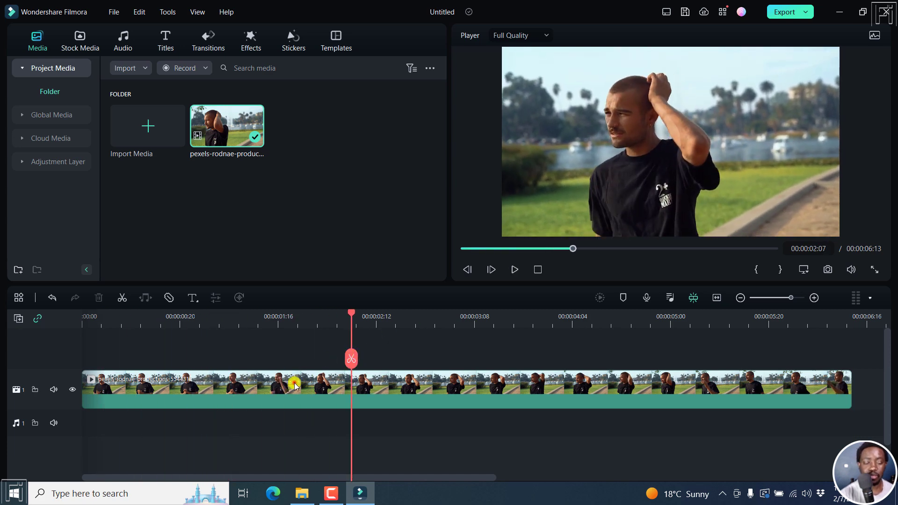
# Copy the trimmed clip and place the duplicate on track 3 aligned with the original.
pyautogui.rightClick(294, 383)
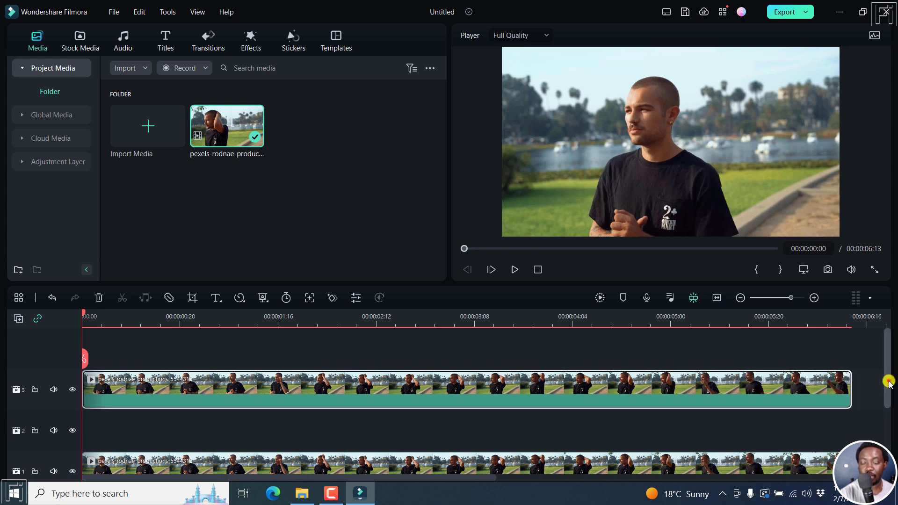
pyautogui.scroll(-3)
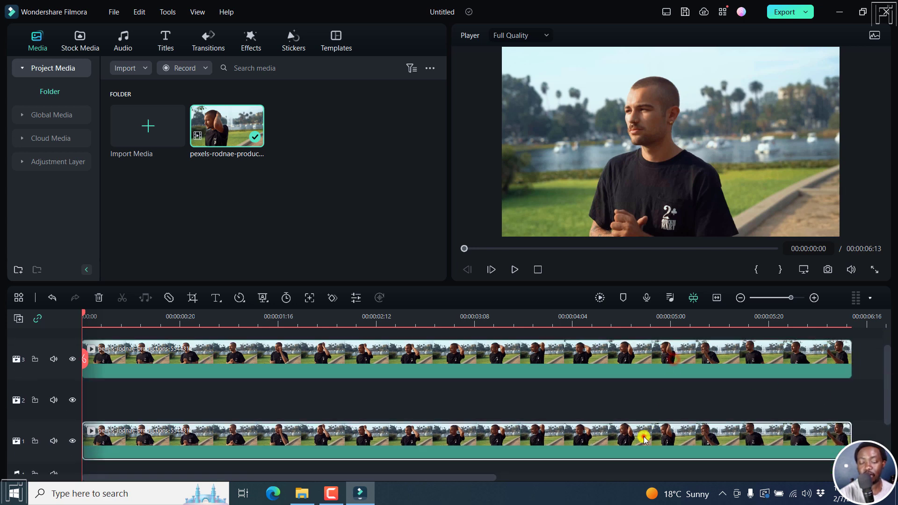
pyautogui.click(532, 358)
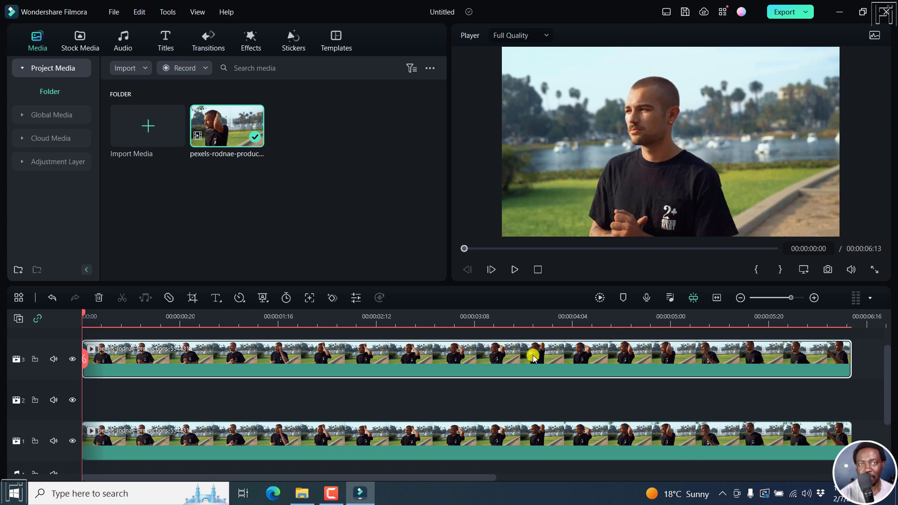
pyautogui.moveTo(750, 174)
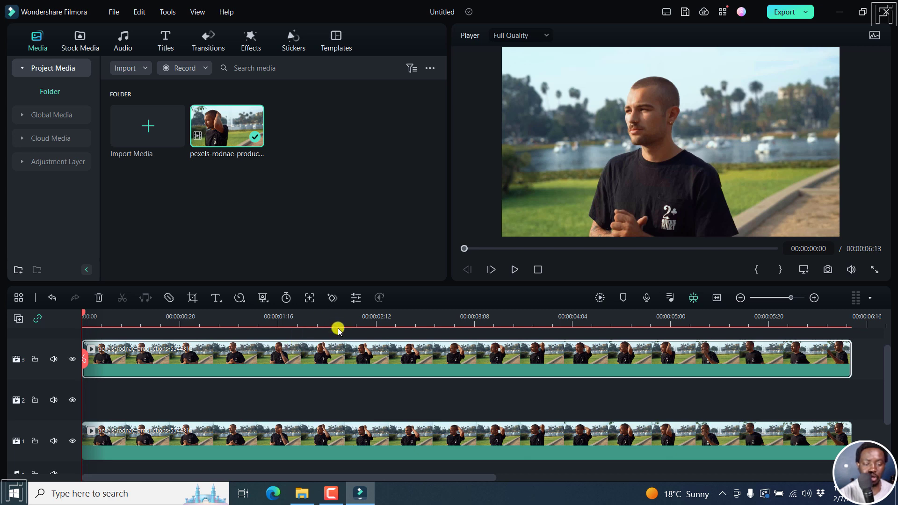
# Start Smart Cutout on the top clip, brush over the man and run the tracking.
pyautogui.click(262, 298)
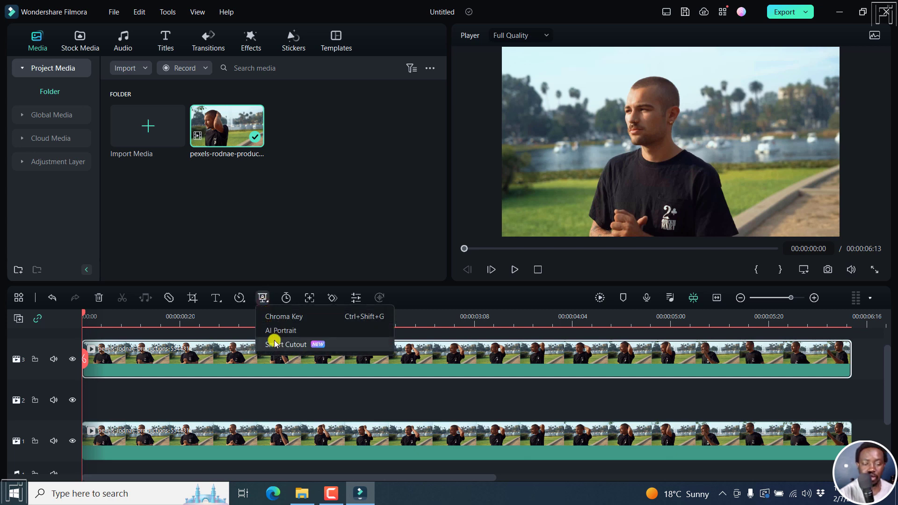
pyautogui.click(286, 344)
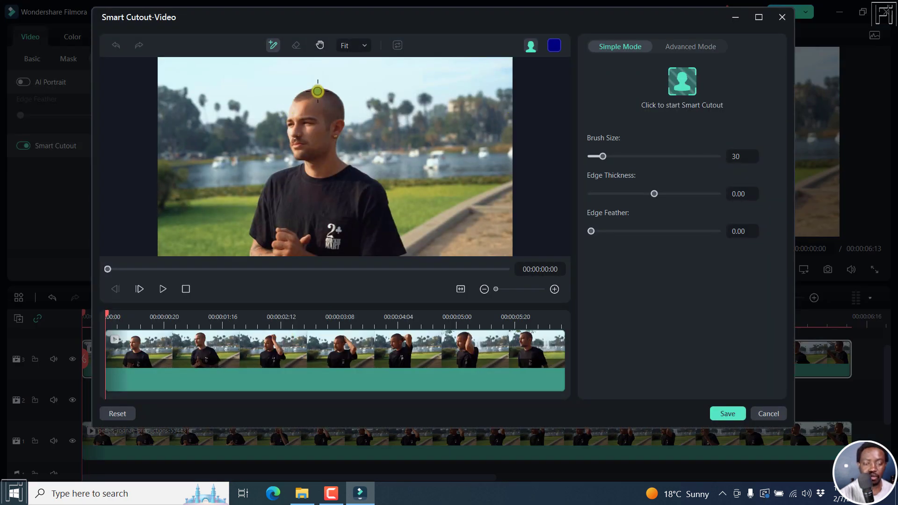
pyautogui.moveTo(317, 92); pyautogui.dragTo(315, 231)
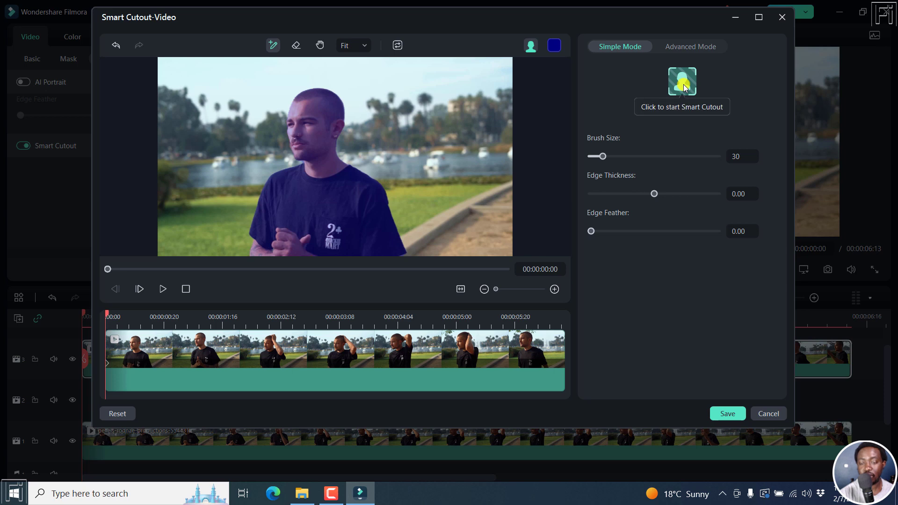
pyautogui.click(682, 80)
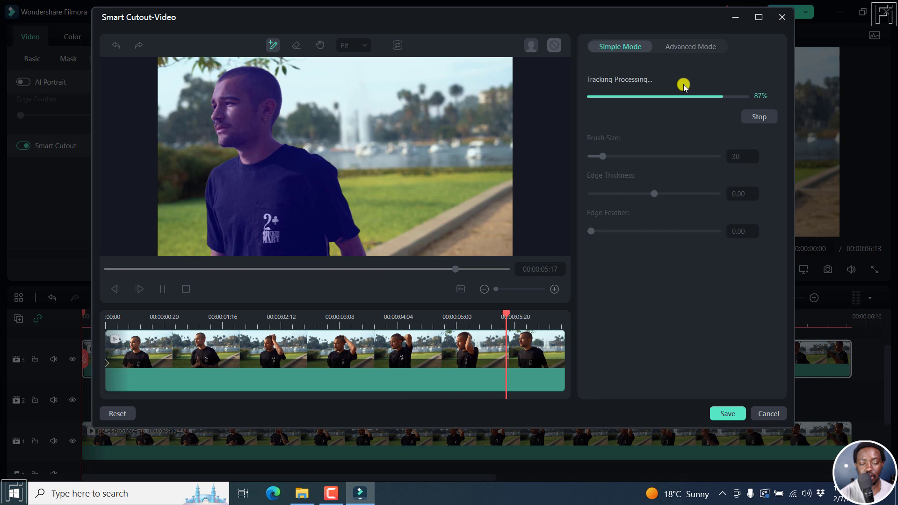
# Save the finished cutout and confirm the clip's settings back in the editor.
pyautogui.click(758, 117)
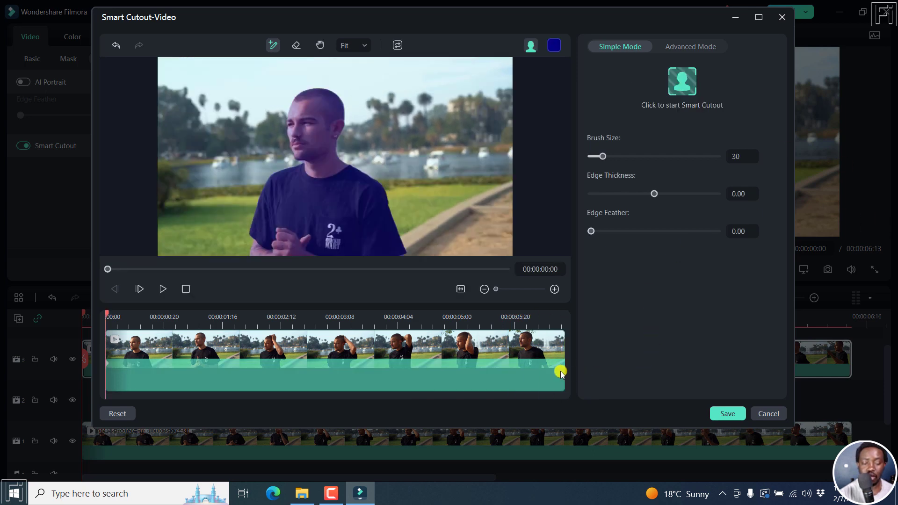
pyautogui.click(727, 413)
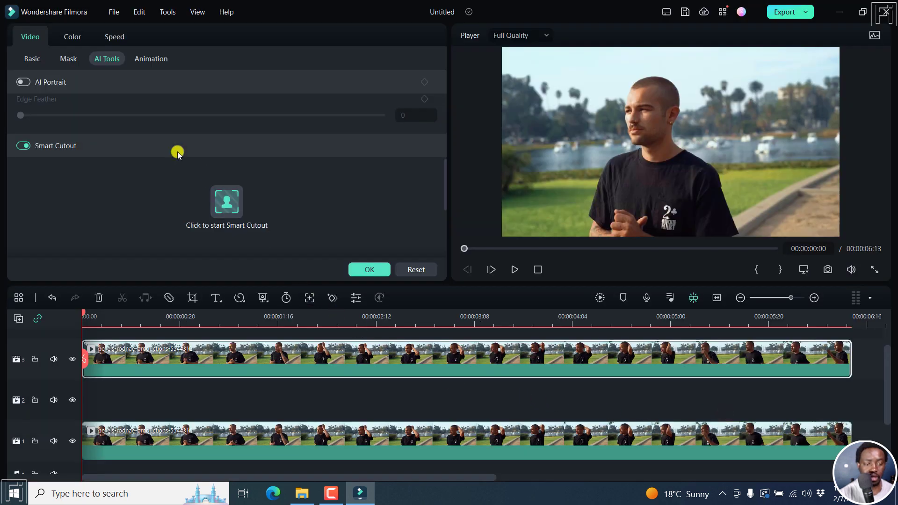
pyautogui.click(368, 269)
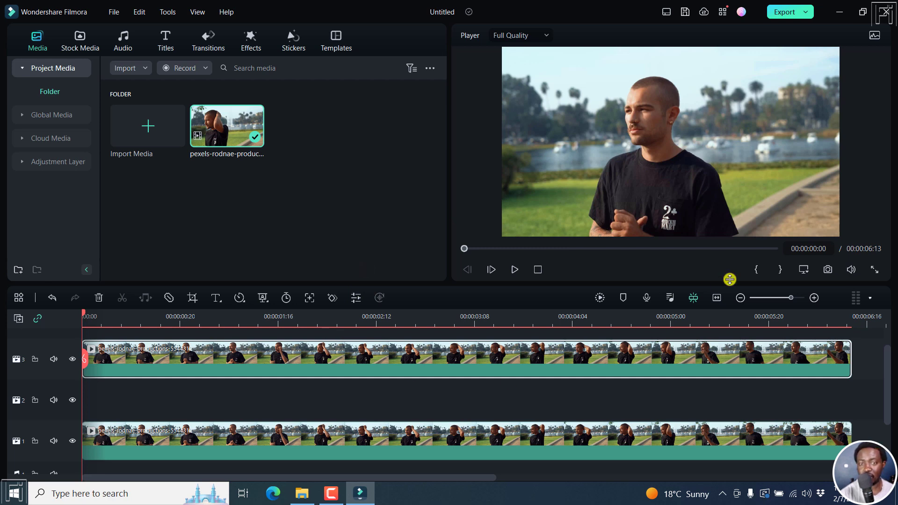
pyautogui.moveTo(114, 401)
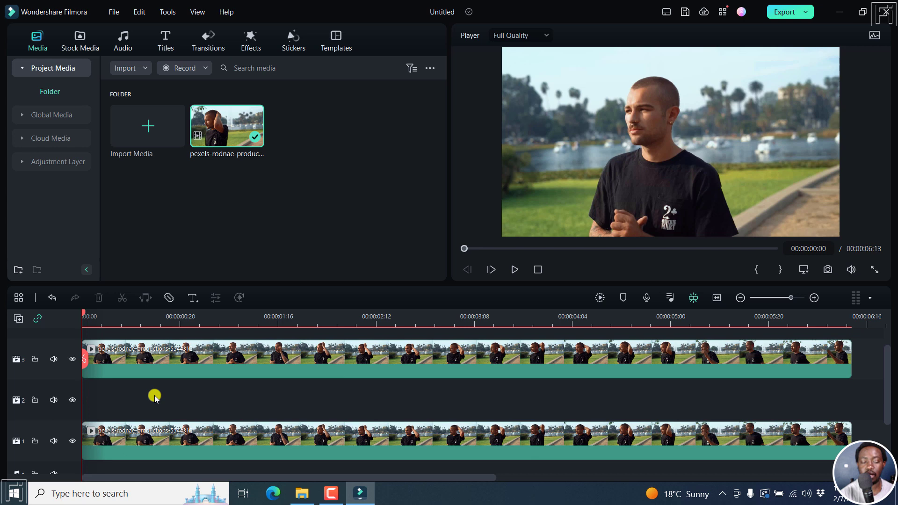
pyautogui.moveTo(182, 86)
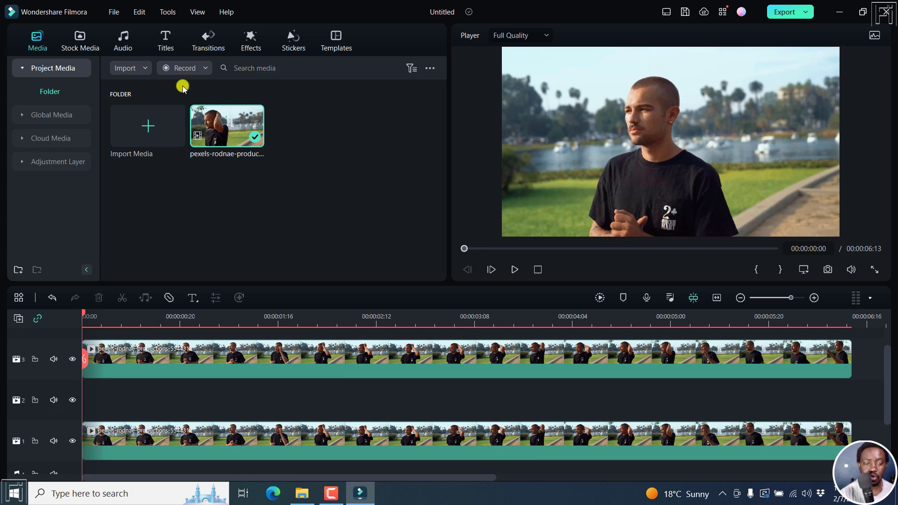
# Enter the title text TEXT BEHIND OBJECT and centre-align it.
pyautogui.click(165, 40)
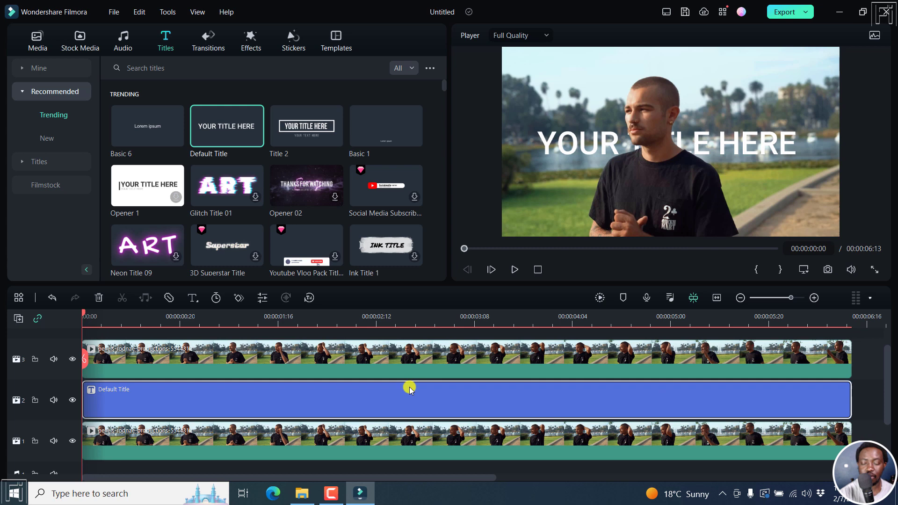
pyautogui.doubleClick(159, 407)
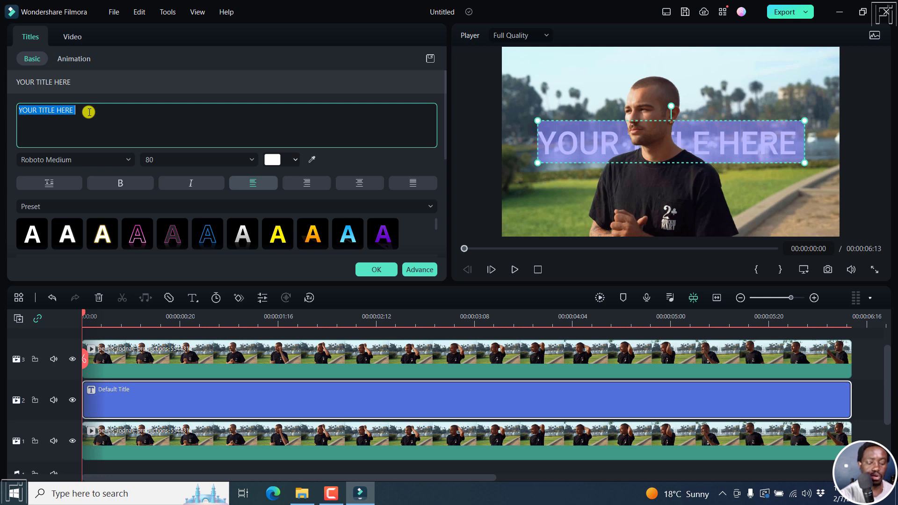
pyautogui.write('TEXT BEHIND')
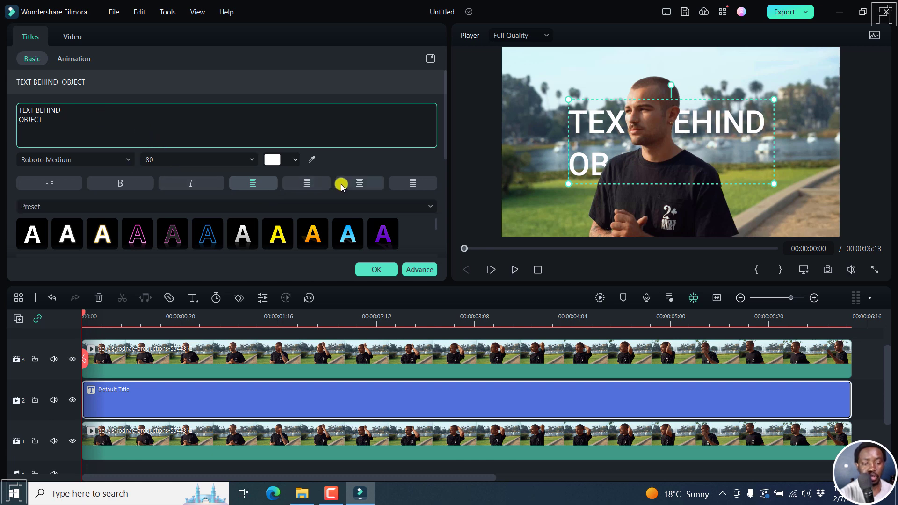
pyautogui.click(359, 182)
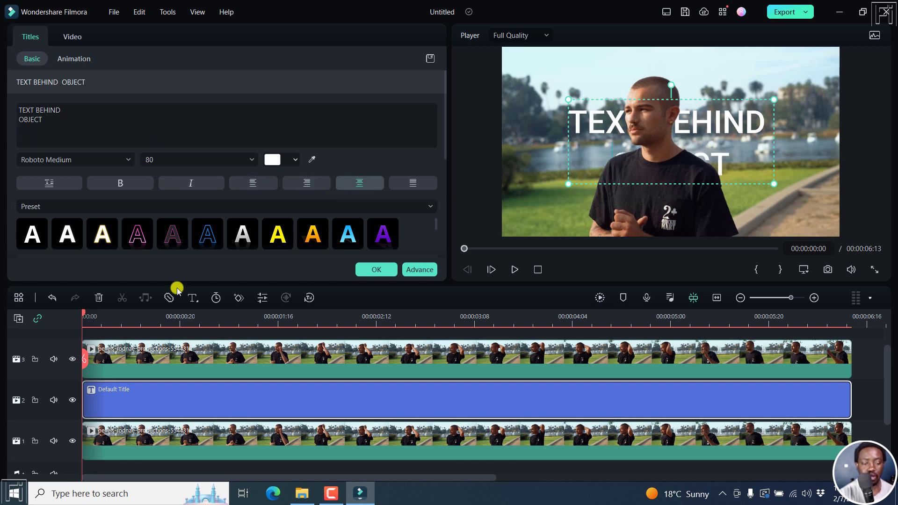
# Set the whole title to Impact font at size 150.
pyautogui.tripleClick(37, 114)
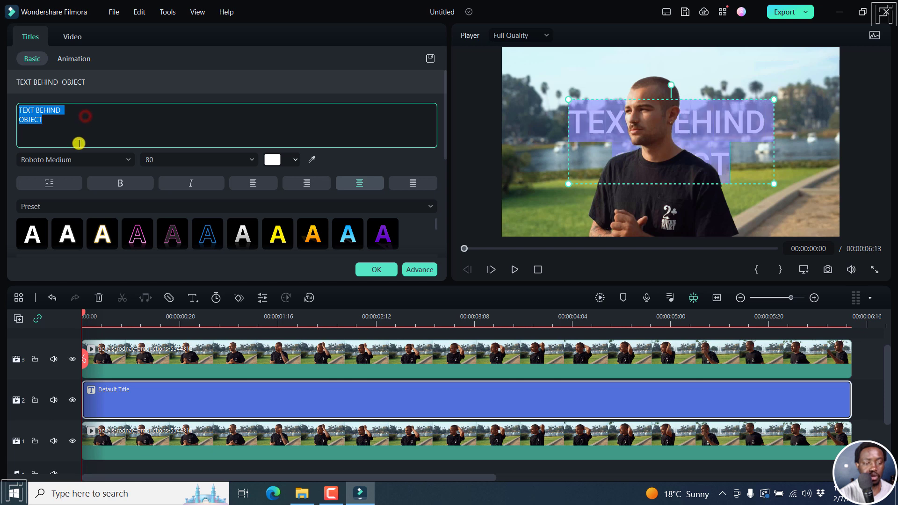
pyautogui.click(75, 159)
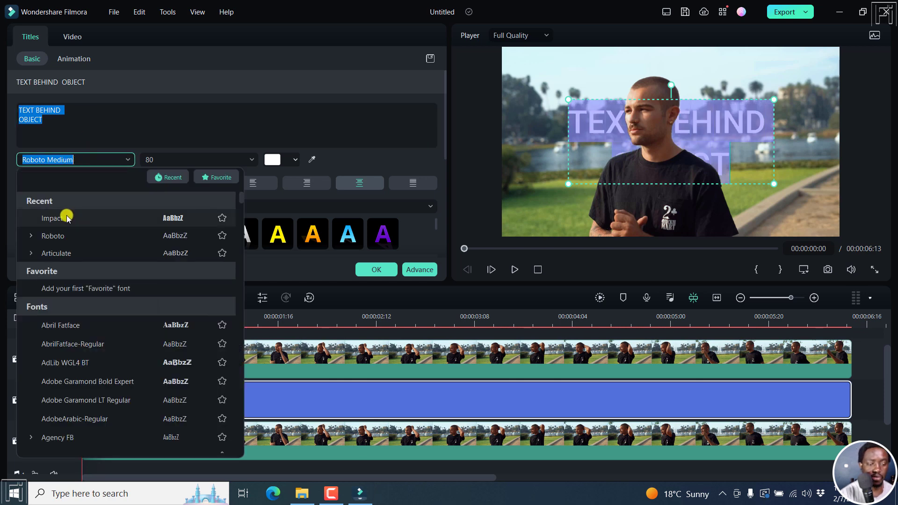
pyautogui.click(54, 218)
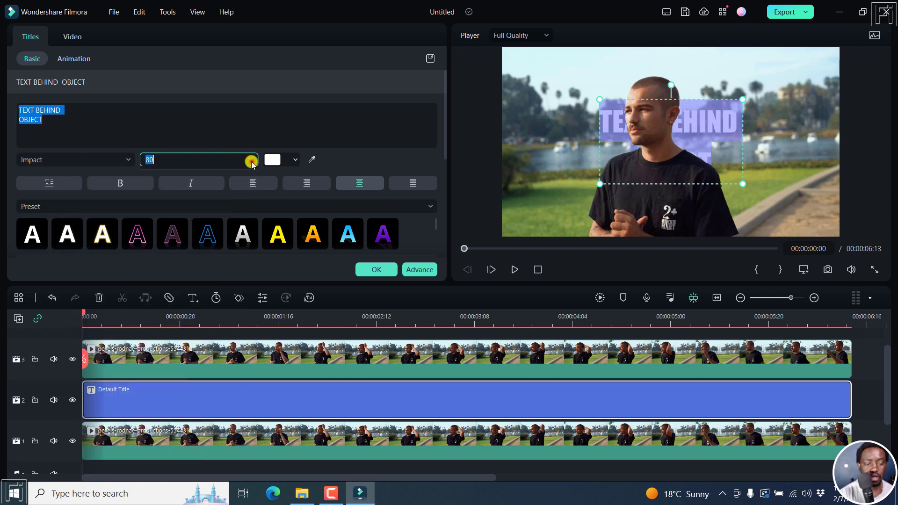
pyautogui.click(249, 160)
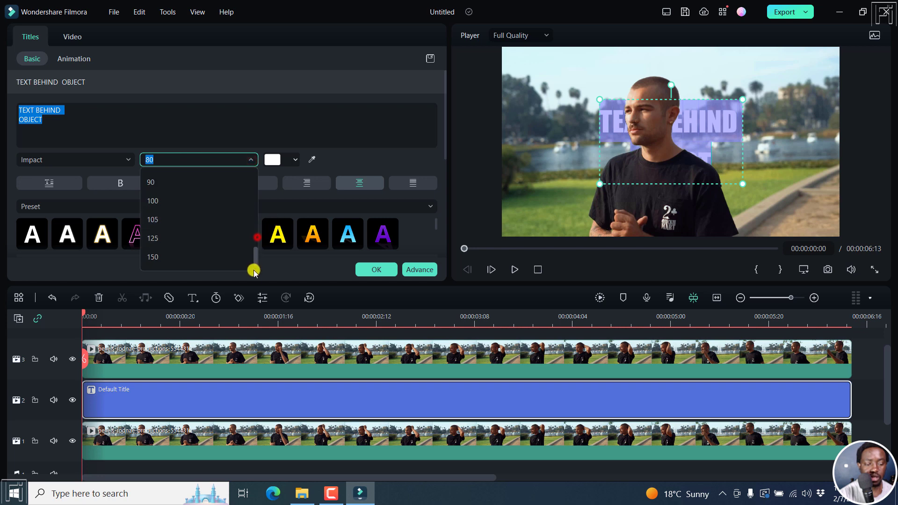
pyautogui.click(153, 257)
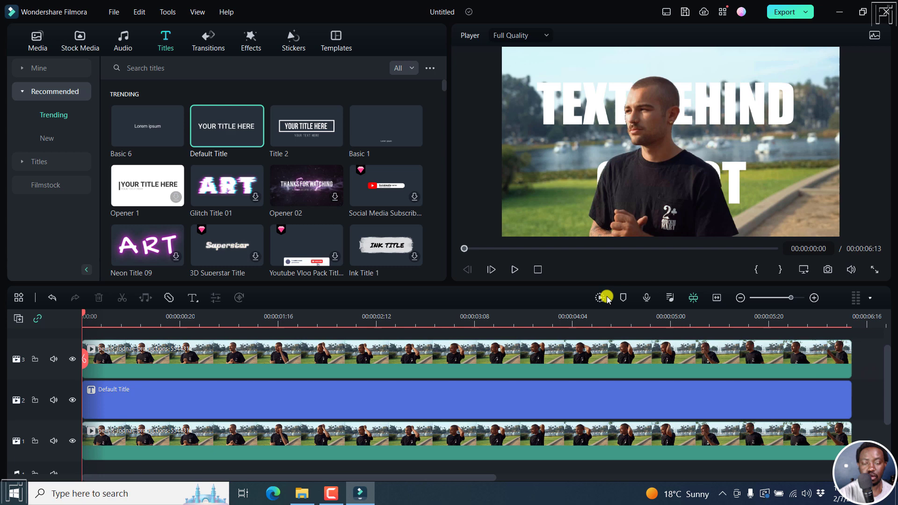
pyautogui.click(514, 269)
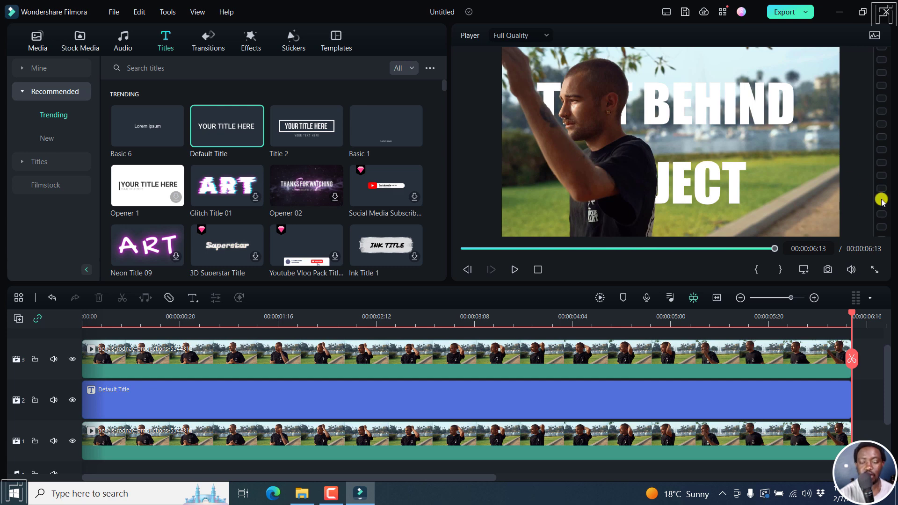
pyautogui.doubleClick(249, 399)
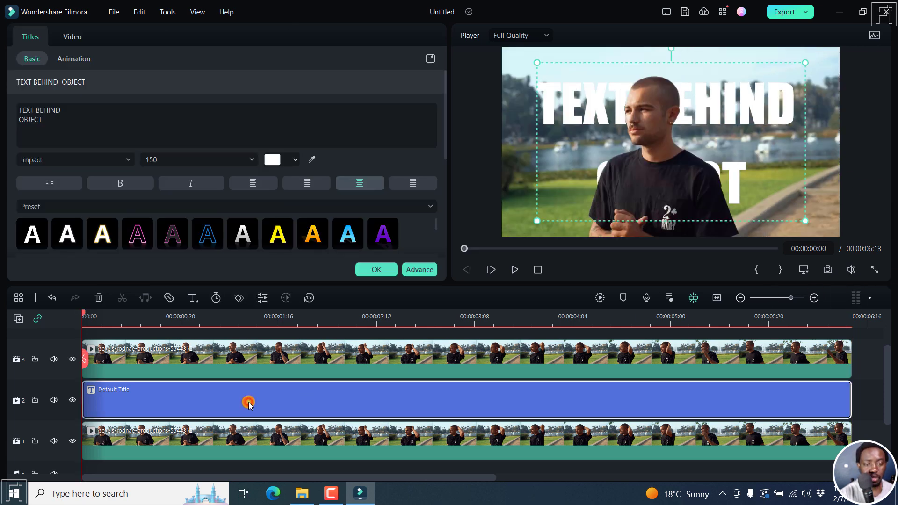
pyautogui.click(73, 58)
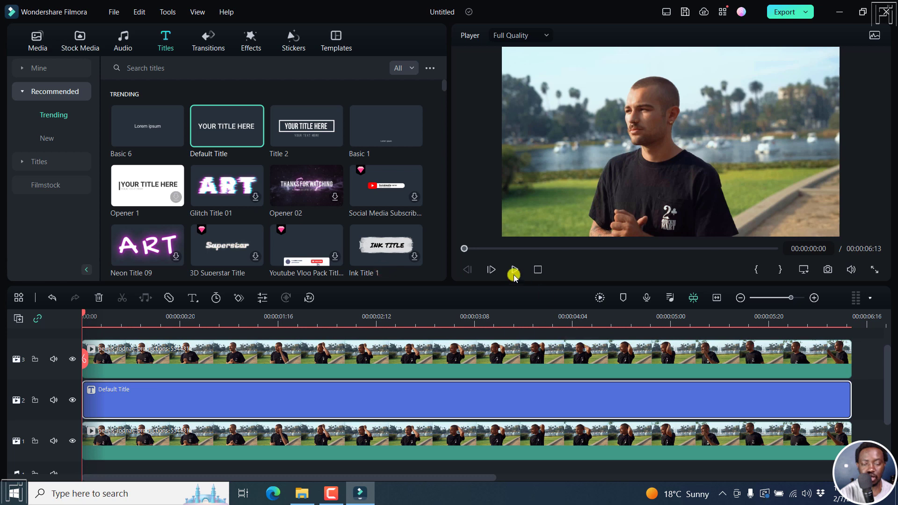
pyautogui.click(513, 270)
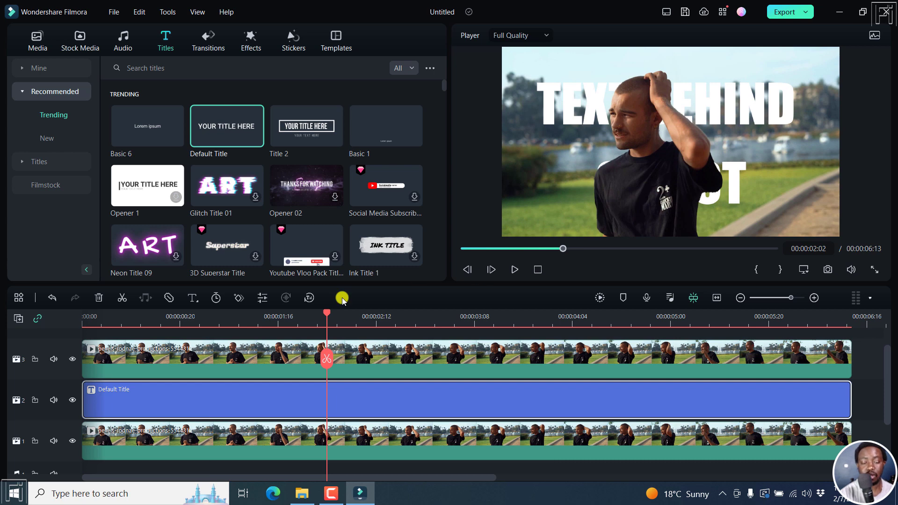
# Scrub to about two seconds and play the preview to check the typewriter text behind the man.
pyautogui.moveTo(326, 315); pyautogui.dragTo(420, 314)
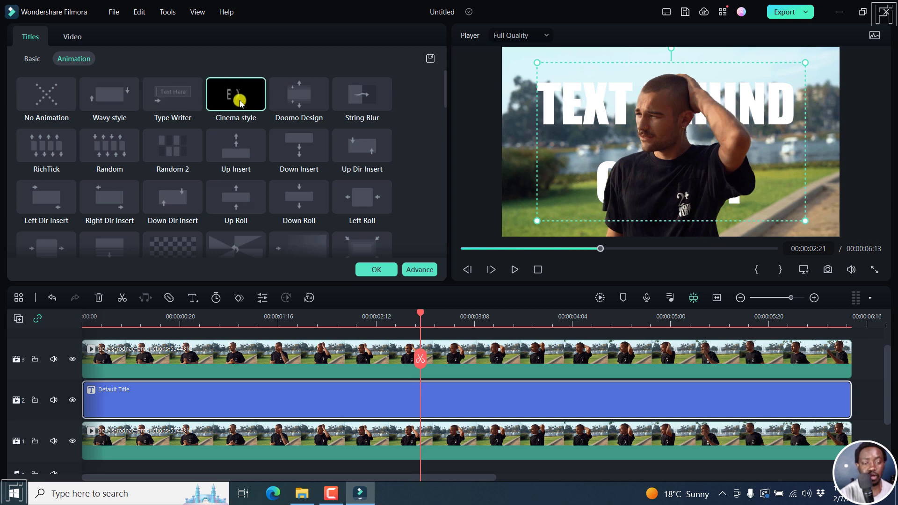
pyautogui.moveTo(172, 94)
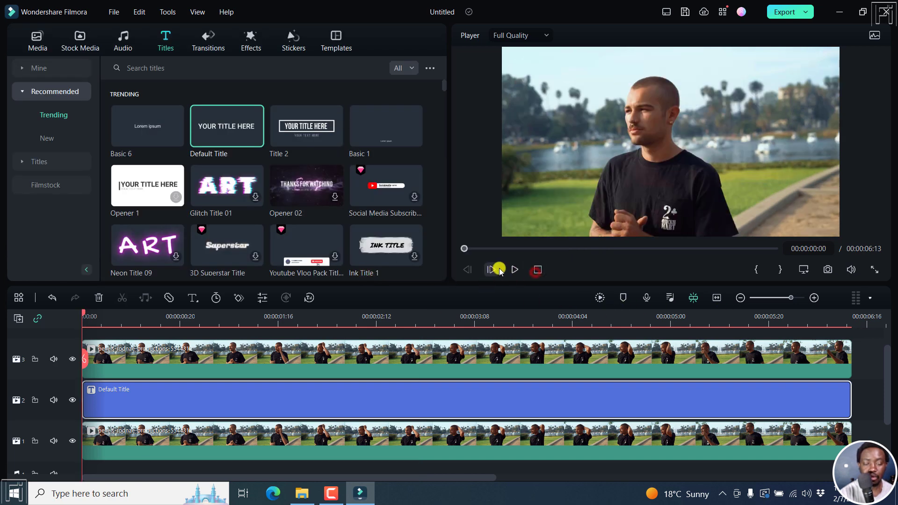
pyautogui.click(490, 269)
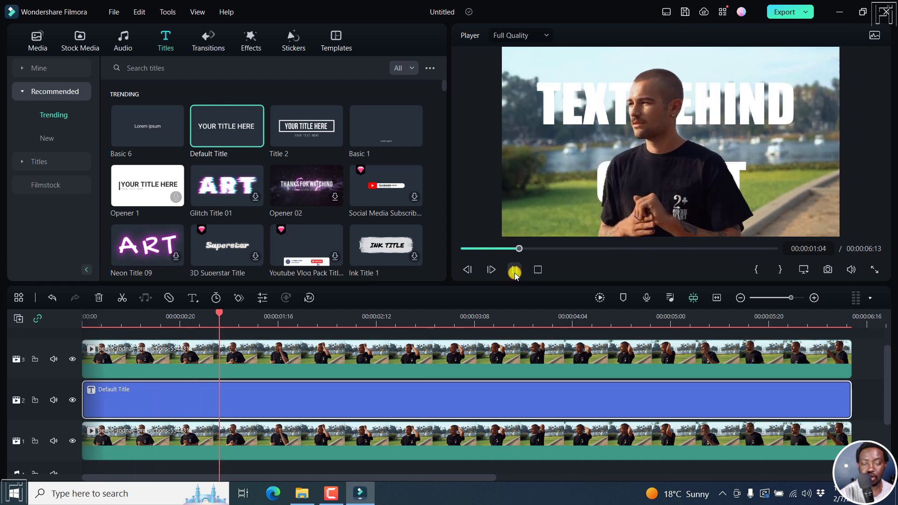
pyautogui.click(514, 269)
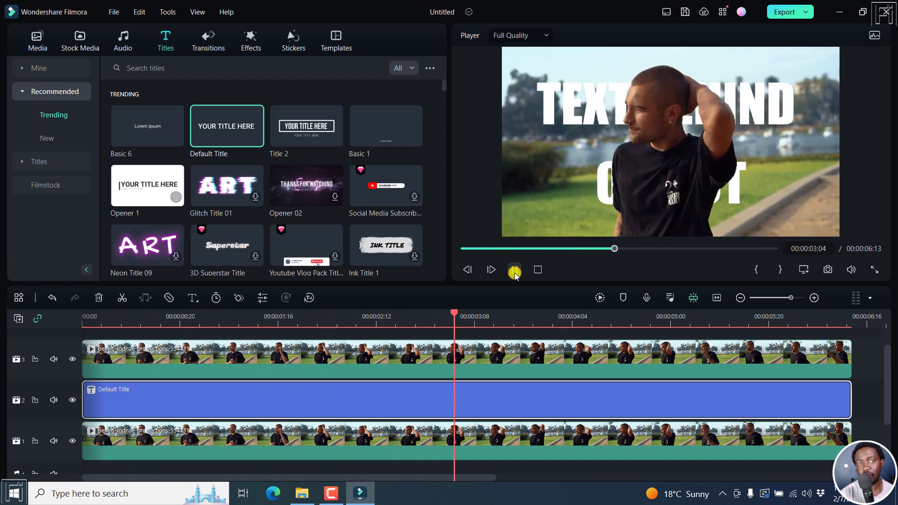
pyautogui.click(513, 270)
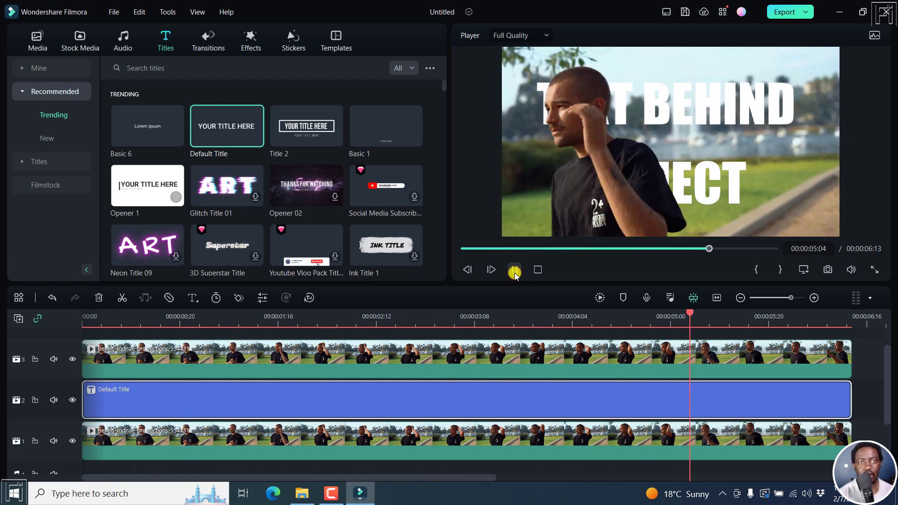